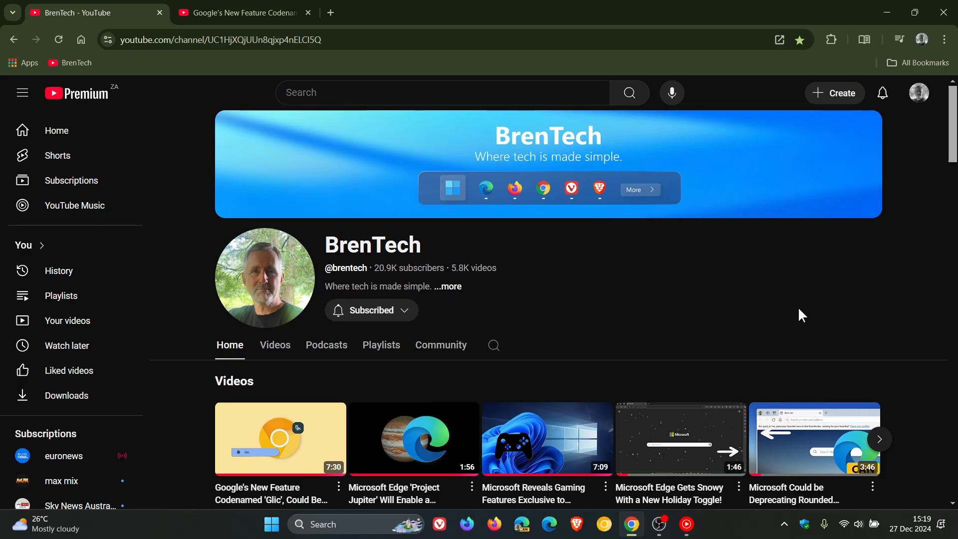
{"action": "mouse_move", "coordinate": [801, 314]}
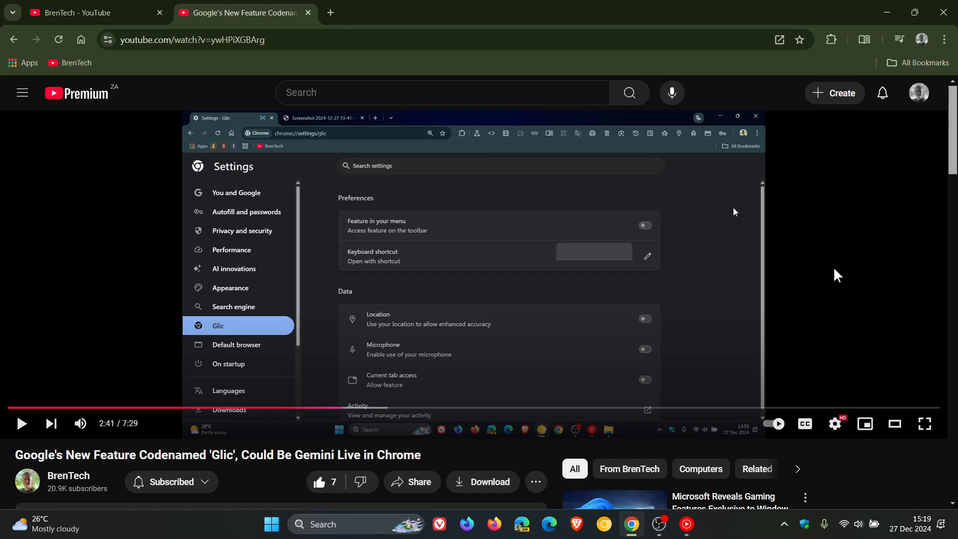
{"action": "mouse_move", "coordinate": [391, 380]}
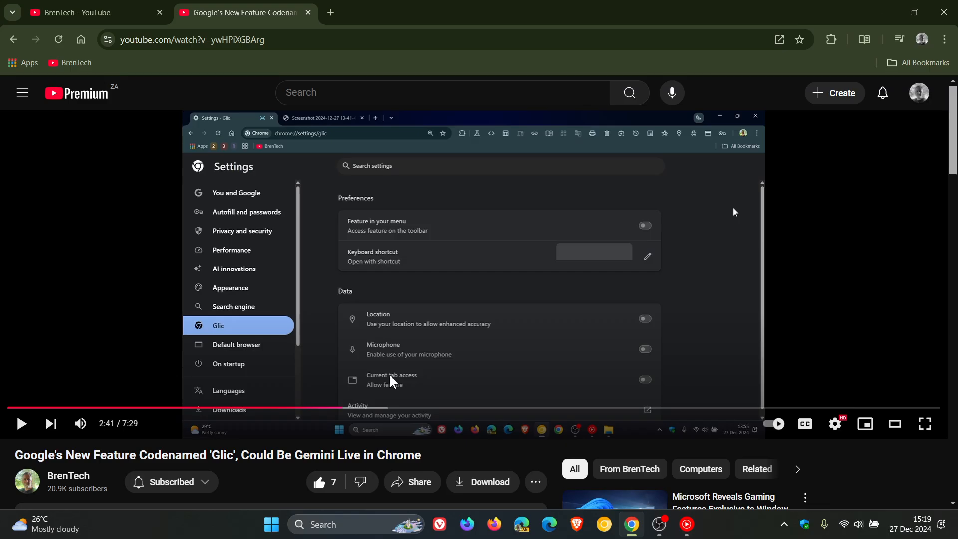
{"action": "mouse_move", "coordinate": [343, 407]}
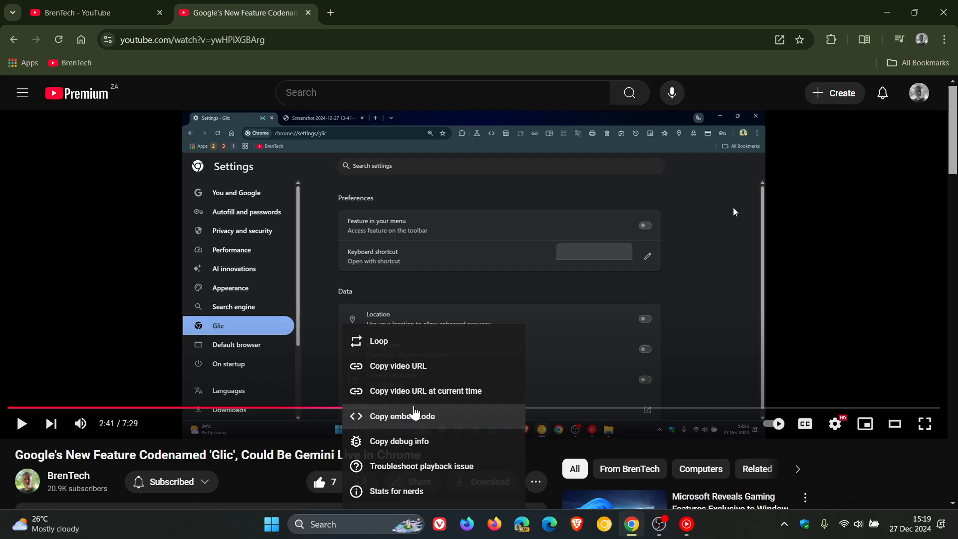
{"action": "mouse_move", "coordinate": [434, 390]}
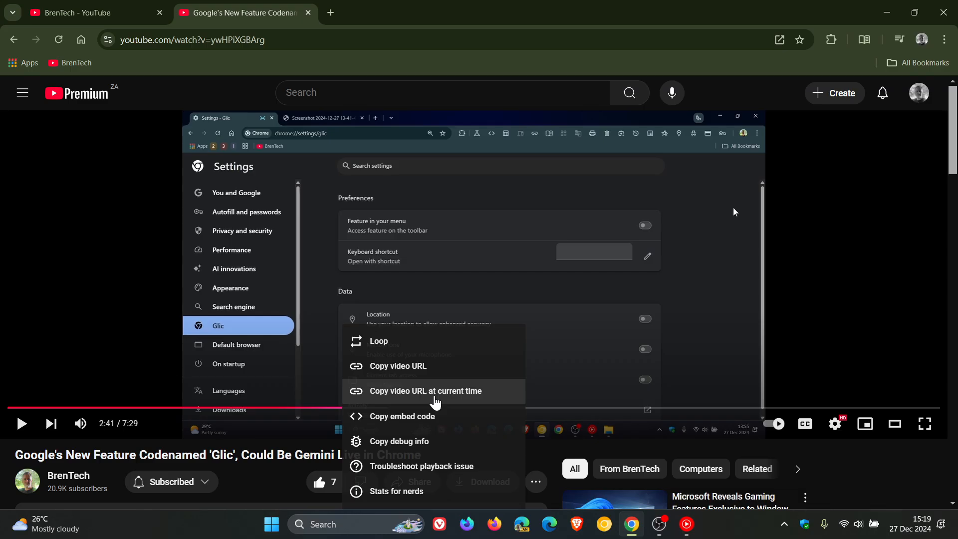
{"action": "left_click", "coordinate": [425, 395]}
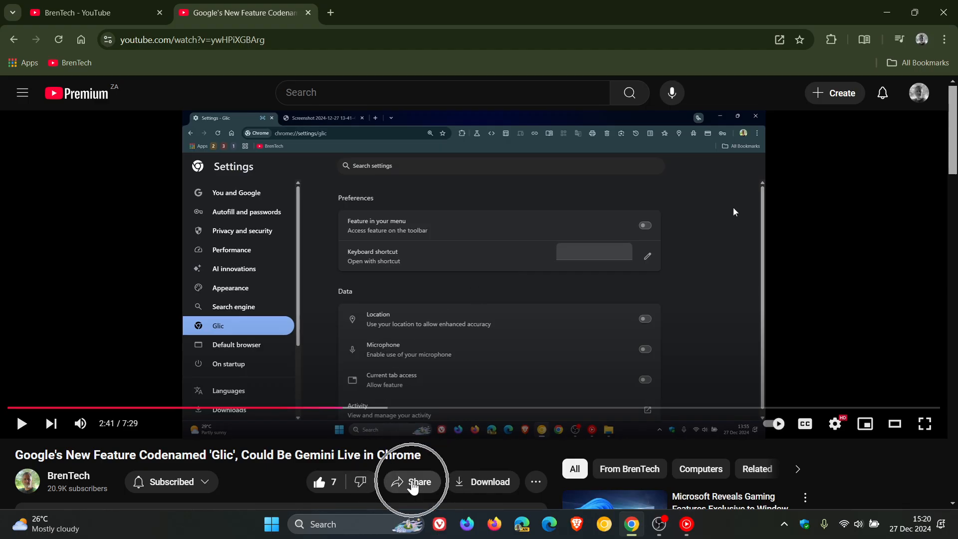
Step: Copy the Glic video's share link set to start at 2:41 to the clipboard
{"action": "left_click", "coordinate": [411, 481]}
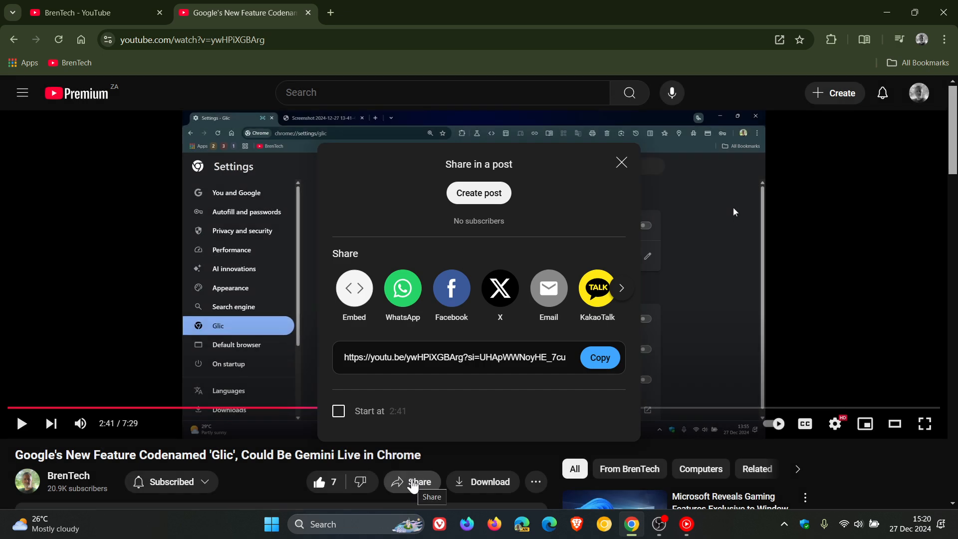
{"action": "left_click", "coordinate": [338, 410]}
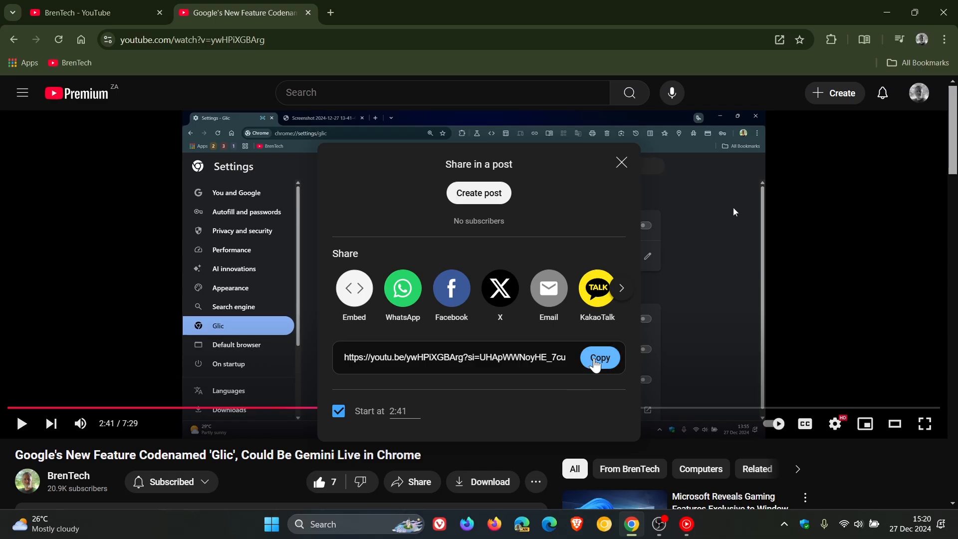
{"action": "left_click", "coordinate": [600, 361]}
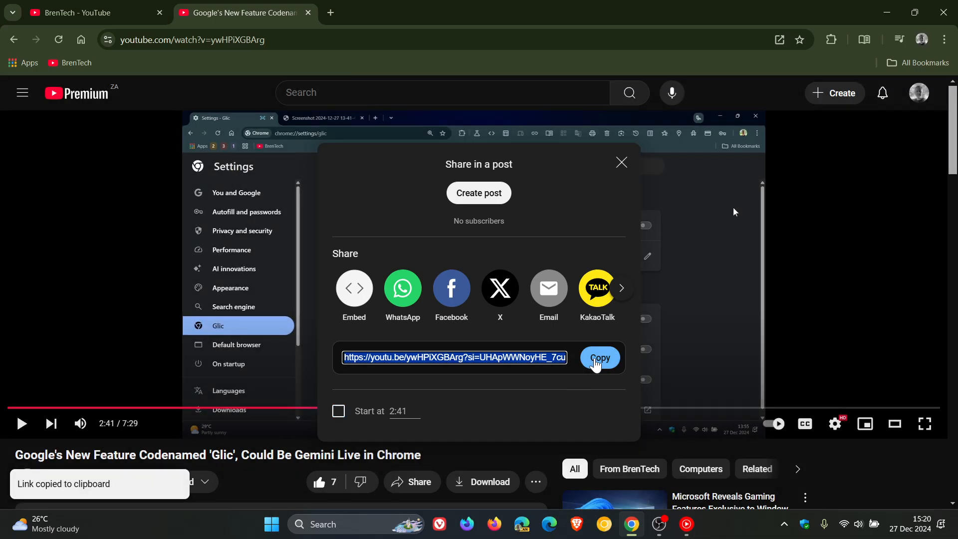
{"action": "mouse_move", "coordinate": [533, 402]}
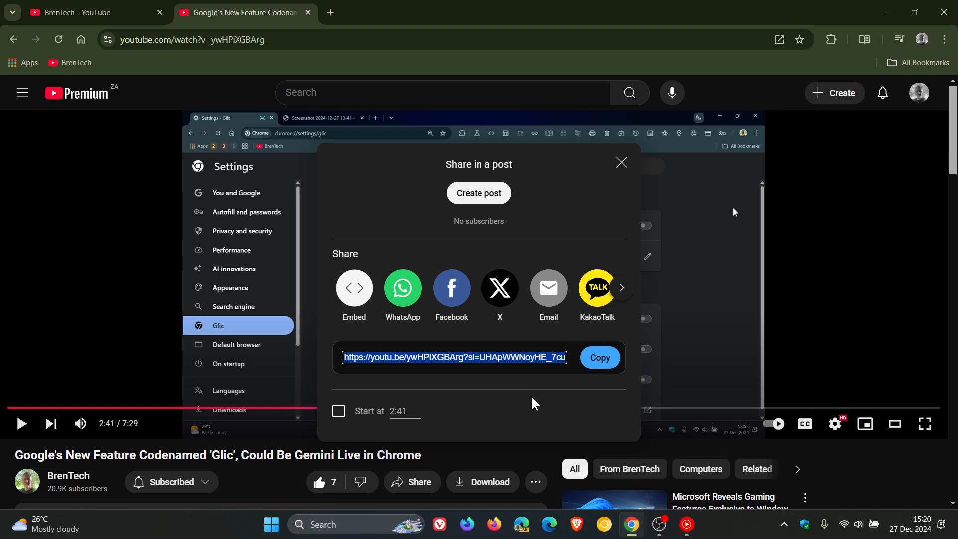
{"action": "mouse_move", "coordinate": [591, 263]}
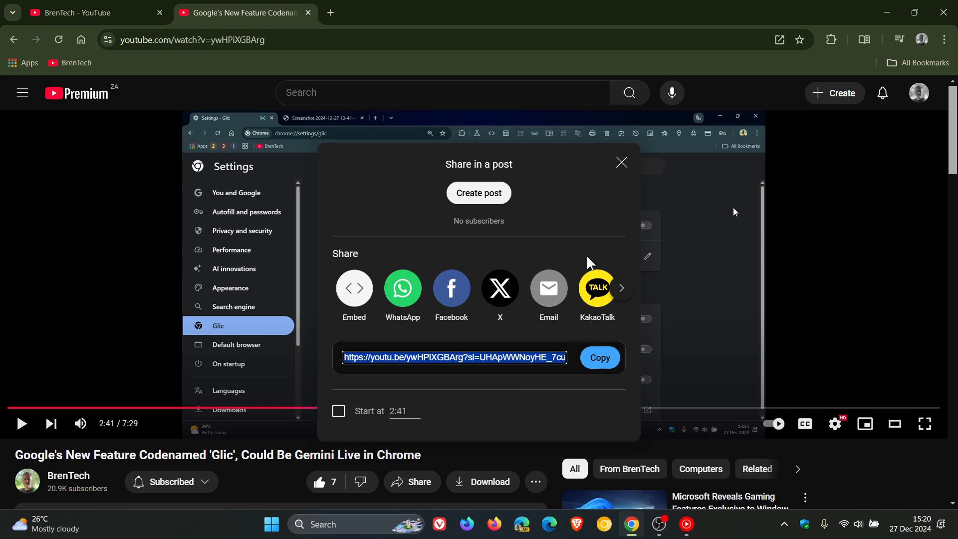
Step: Dismiss the Share dialog and return to the BrenTech channel page
{"action": "left_click", "coordinate": [621, 162]}
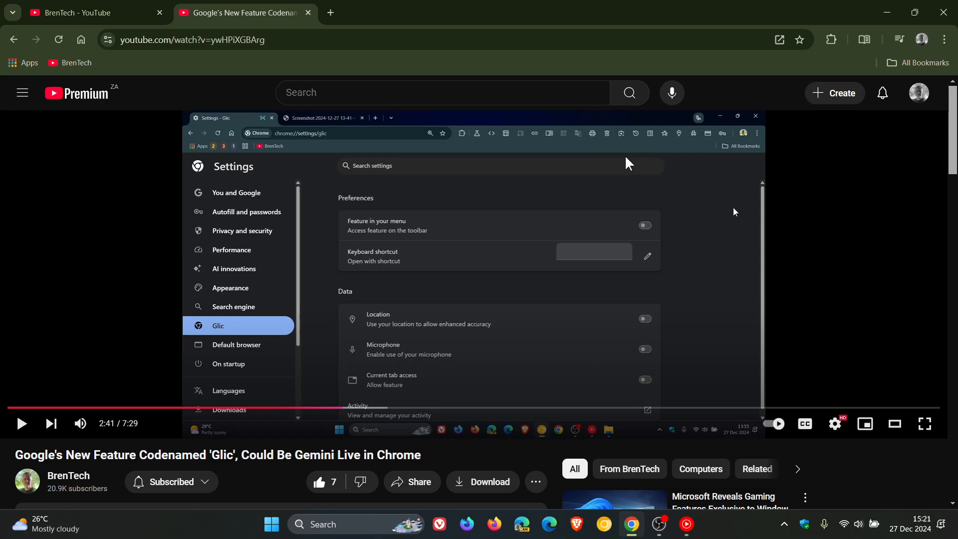
{"action": "left_click", "coordinate": [80, 12]}
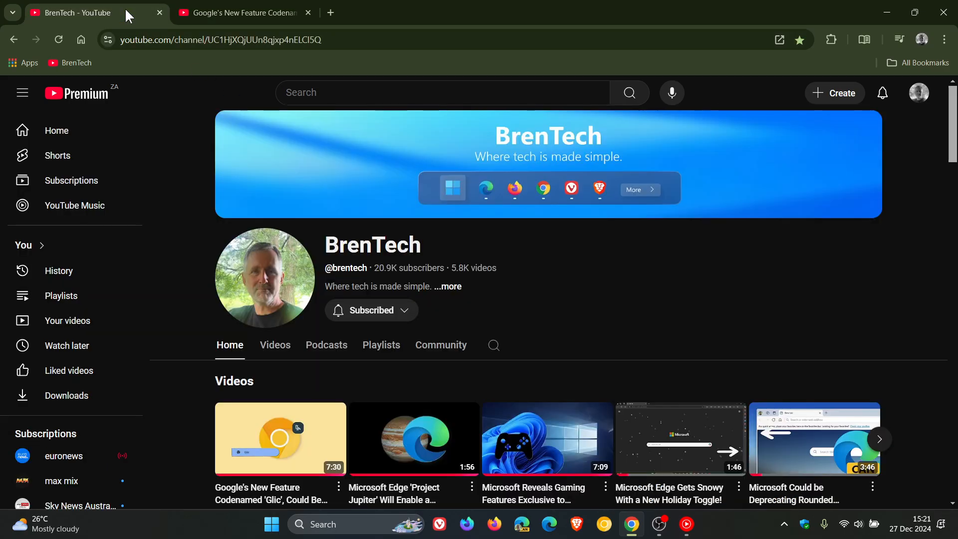
{"action": "mouse_move", "coordinate": [839, 271]}
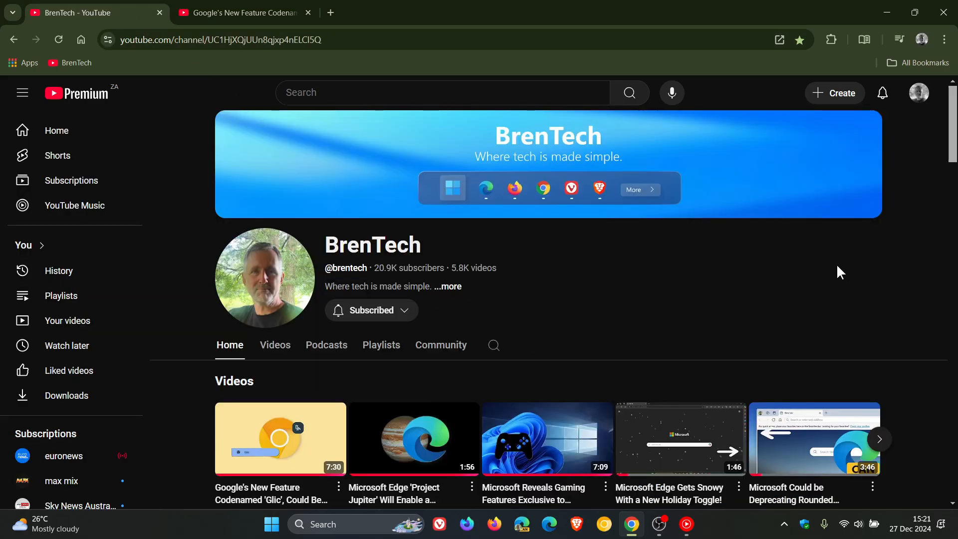